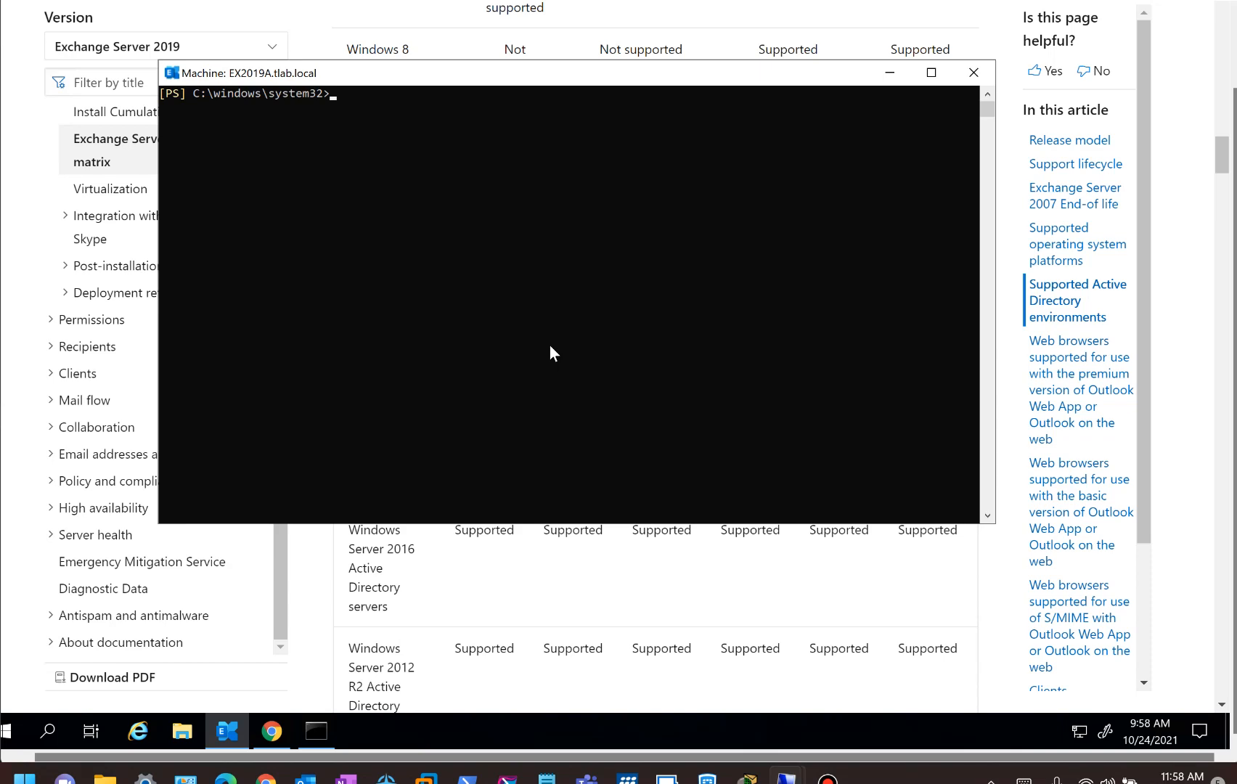
mouse_move(889, 73)
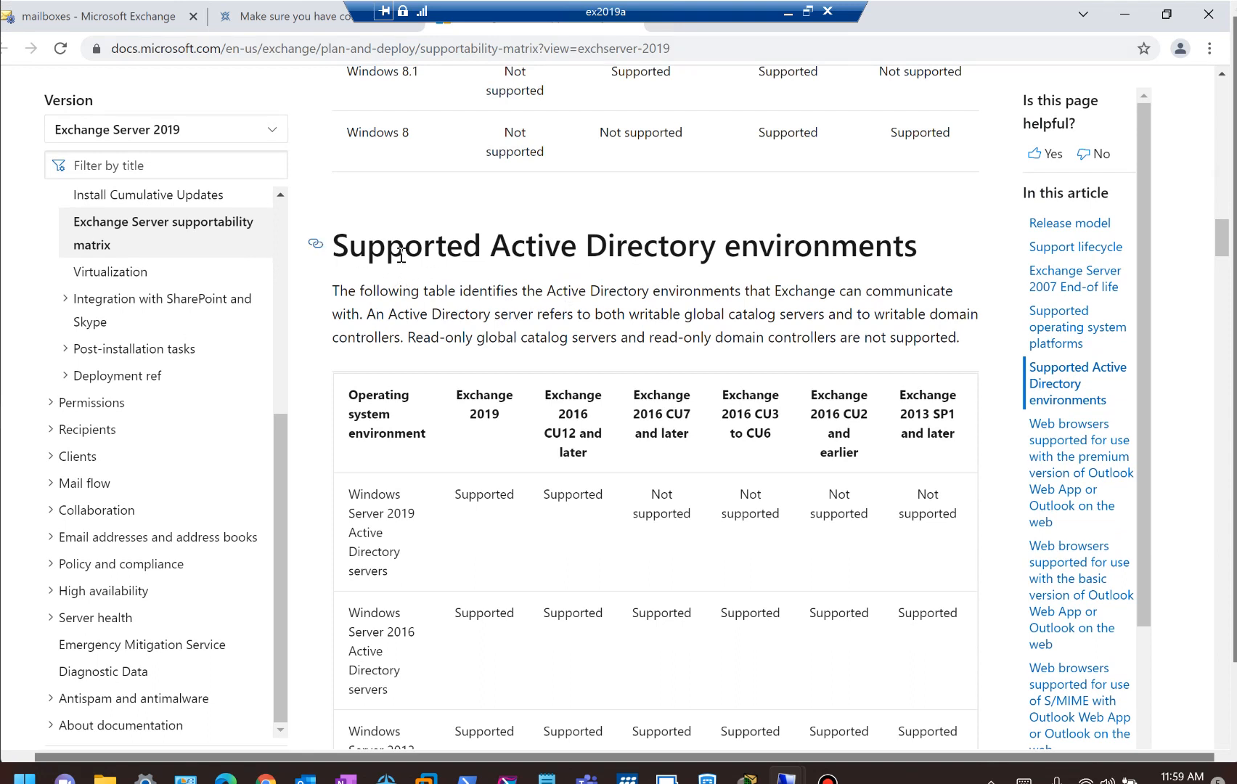
mouse_move(912, 422)
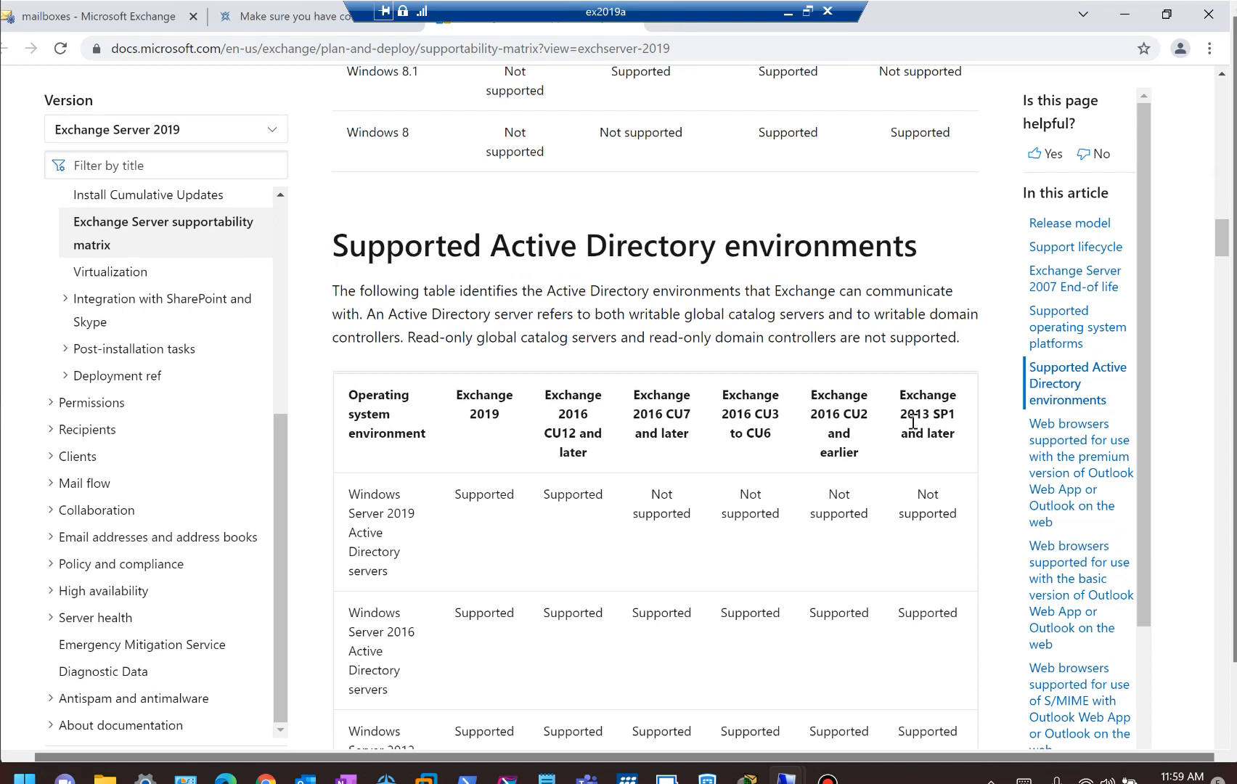
- Select the 'Exchange 2013 SP1 and later' column heading in the Supported Active Directory environments table
double_click(928, 409)
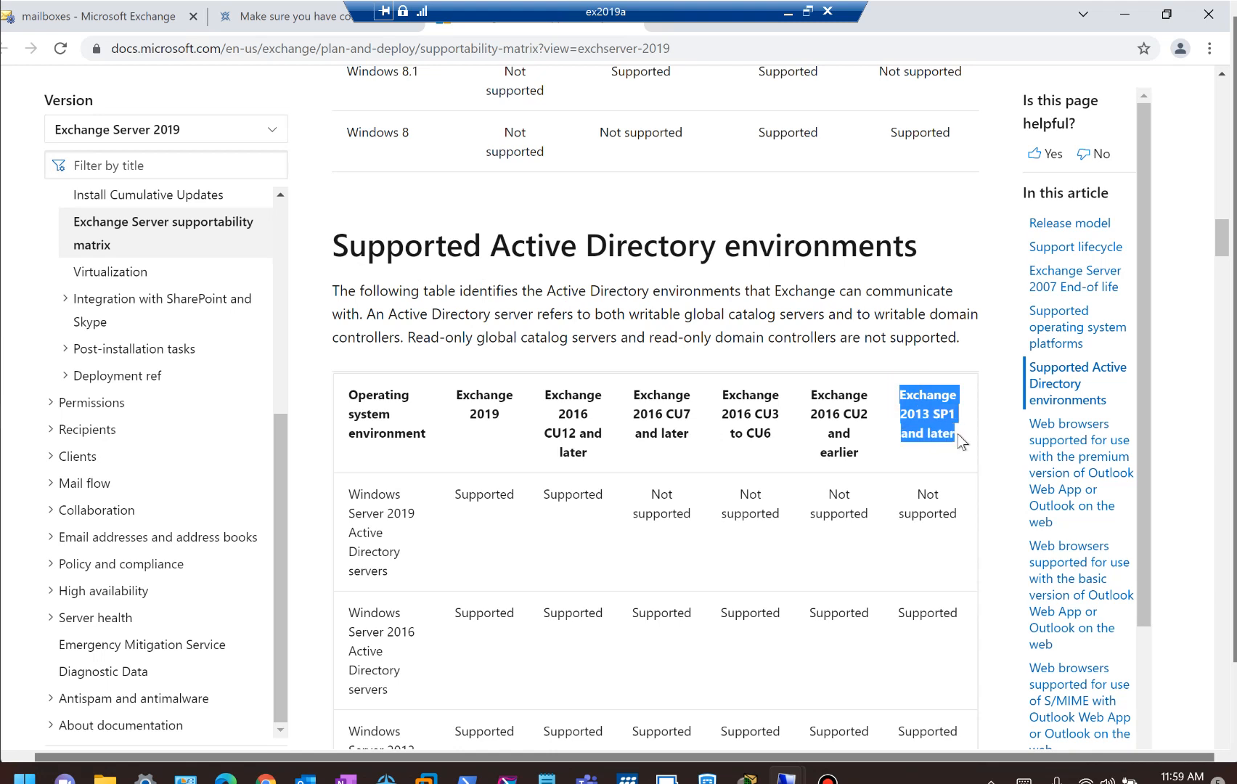
mouse_move(758, 554)
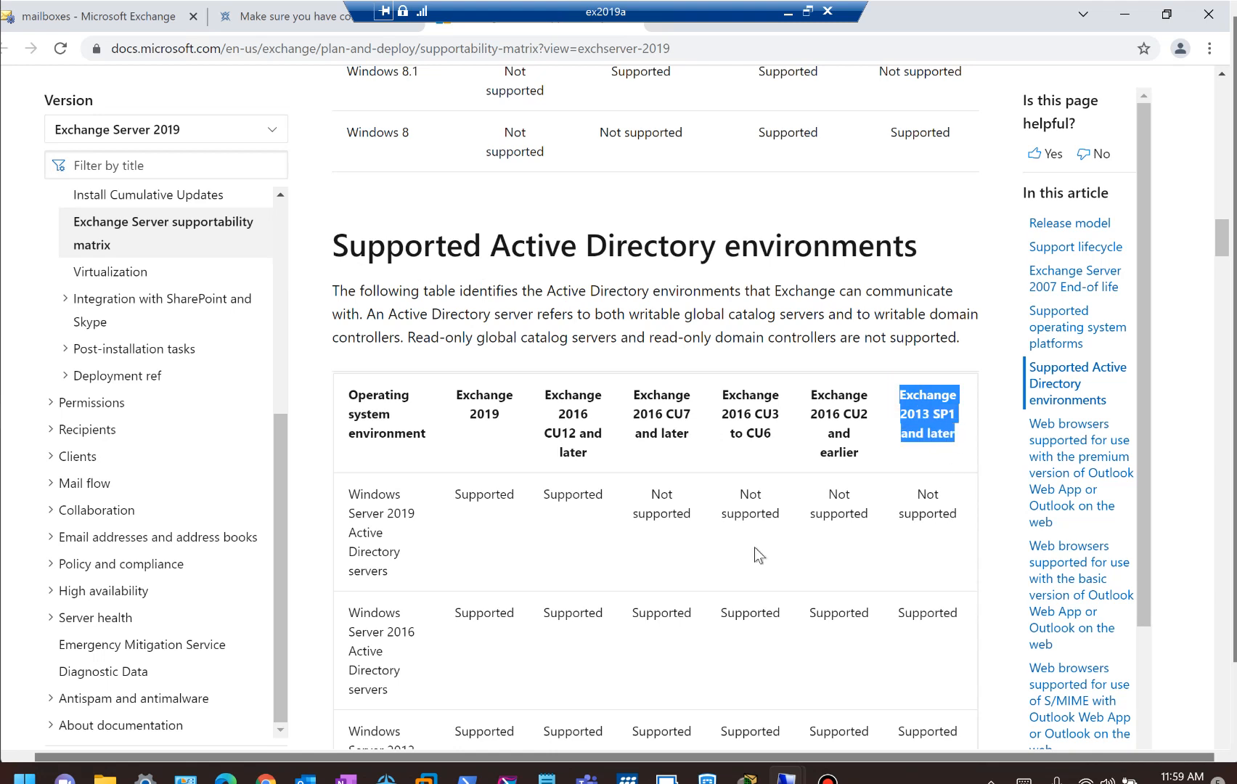
mouse_move(383, 566)
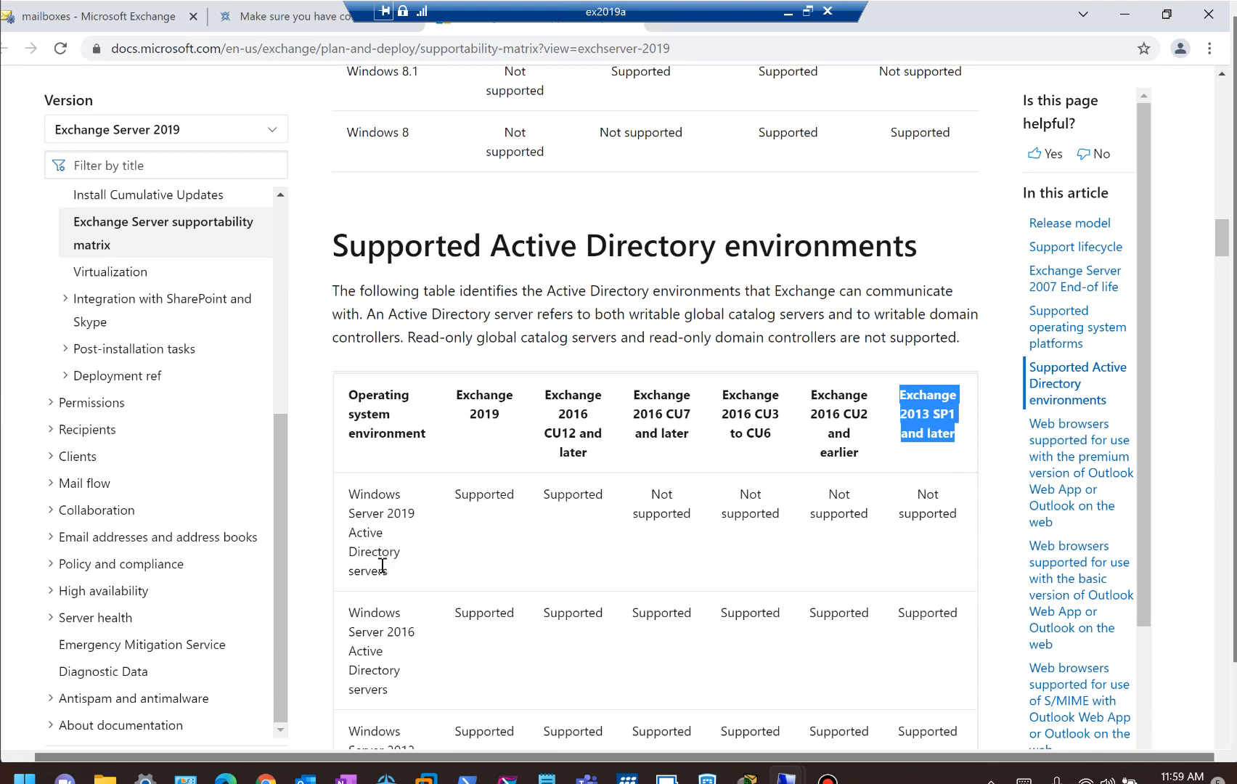
mouse_move(931, 511)
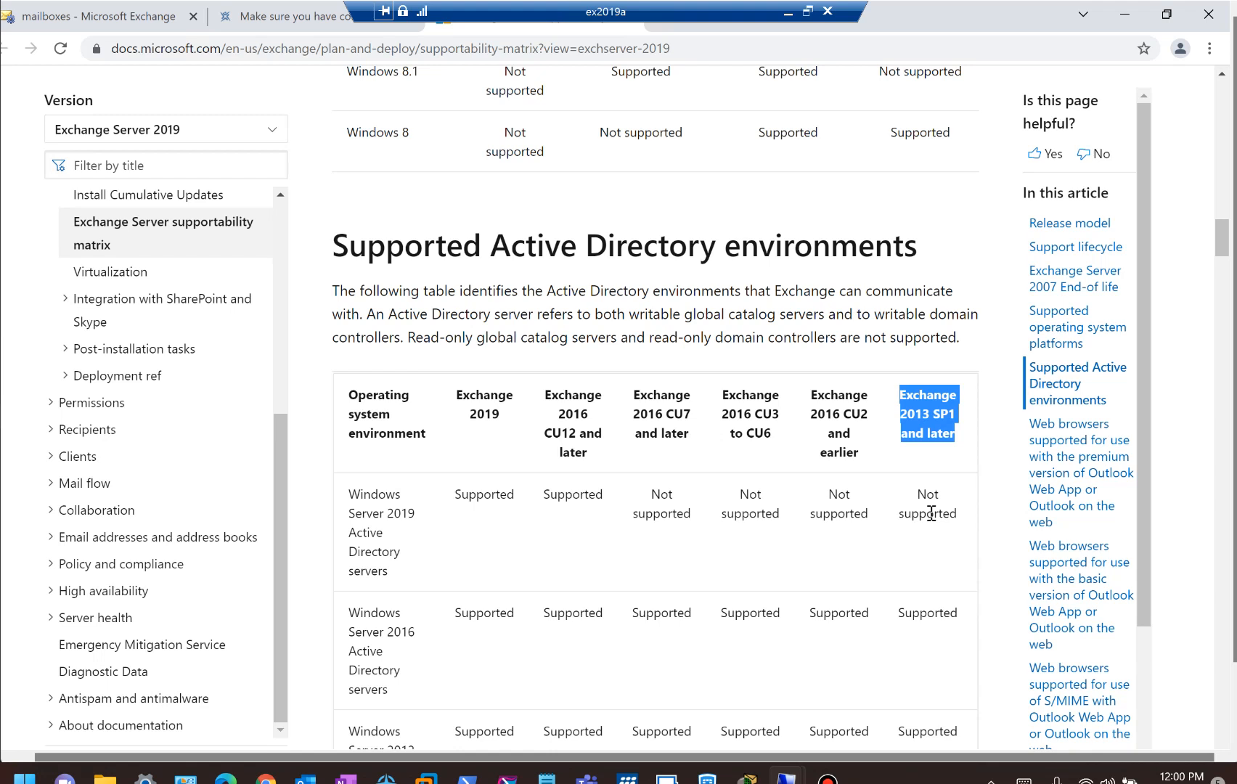
mouse_move(572, 90)
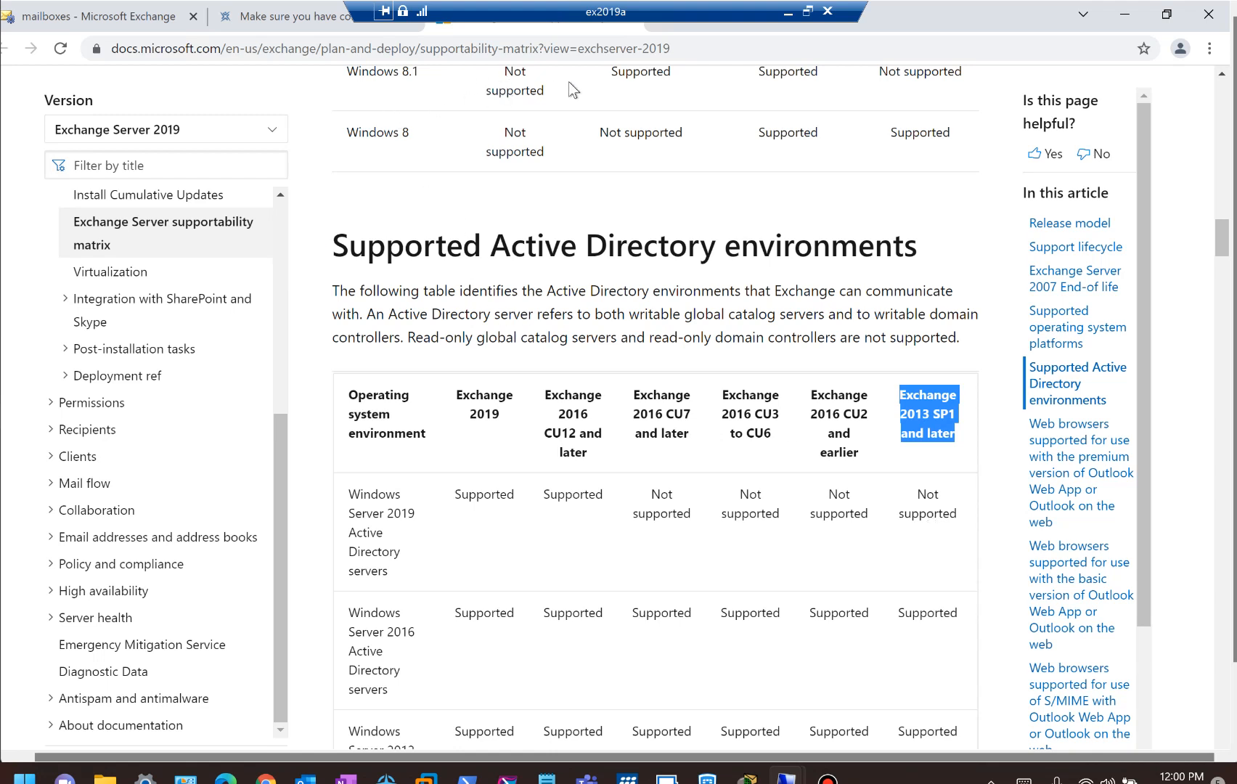
mouse_move(699, 230)
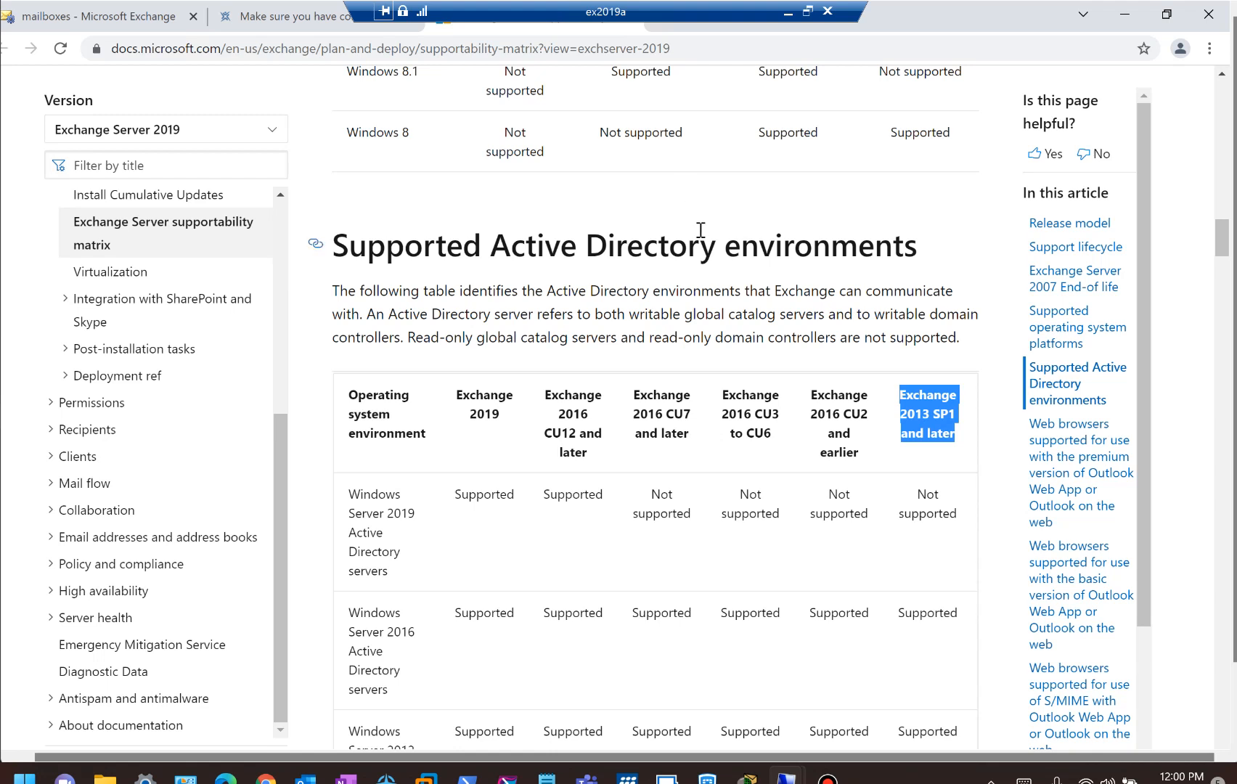